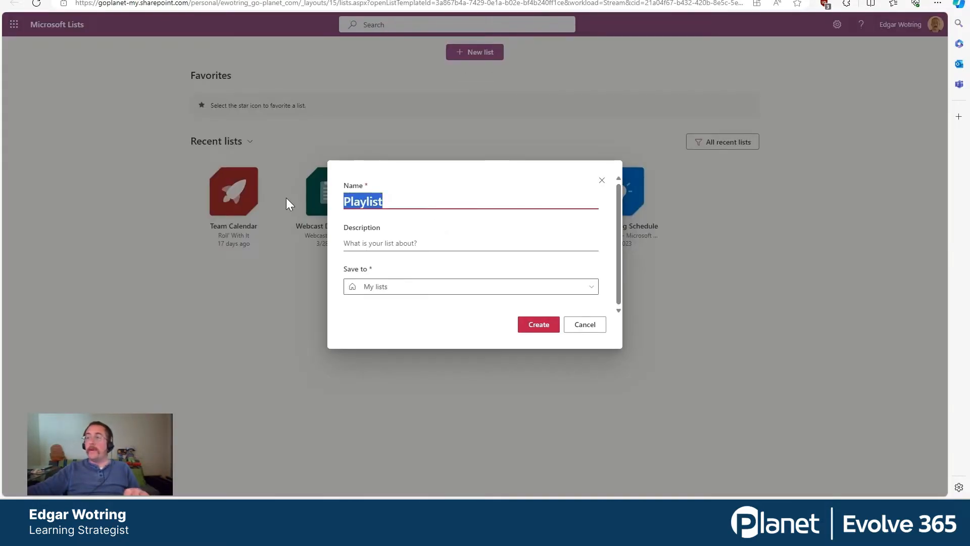
Step: Create the list StreamPlaylist01 with description 'Rad vids' and begin adding items to it
{"action": "type", "text": "StreamPlaylist01"}
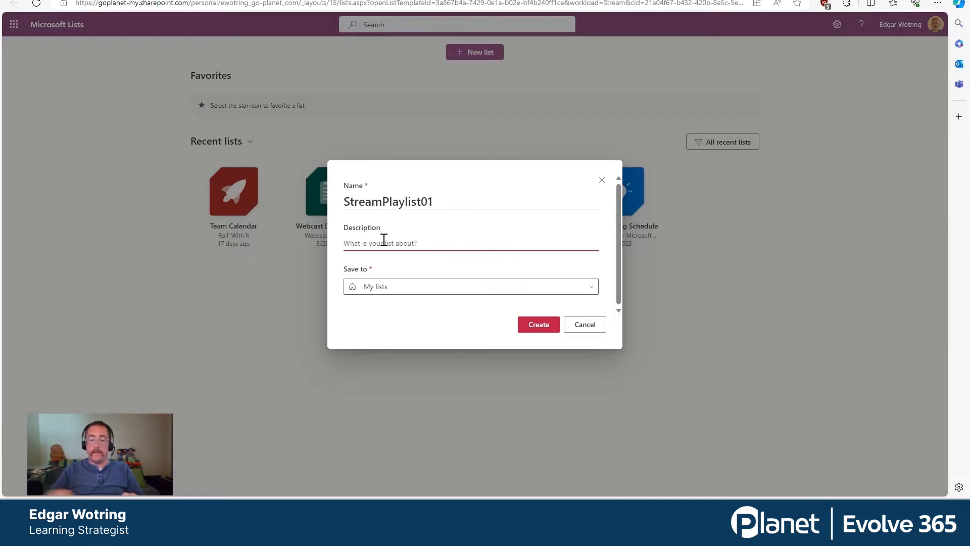
{"action": "type", "text": "Rad vids"}
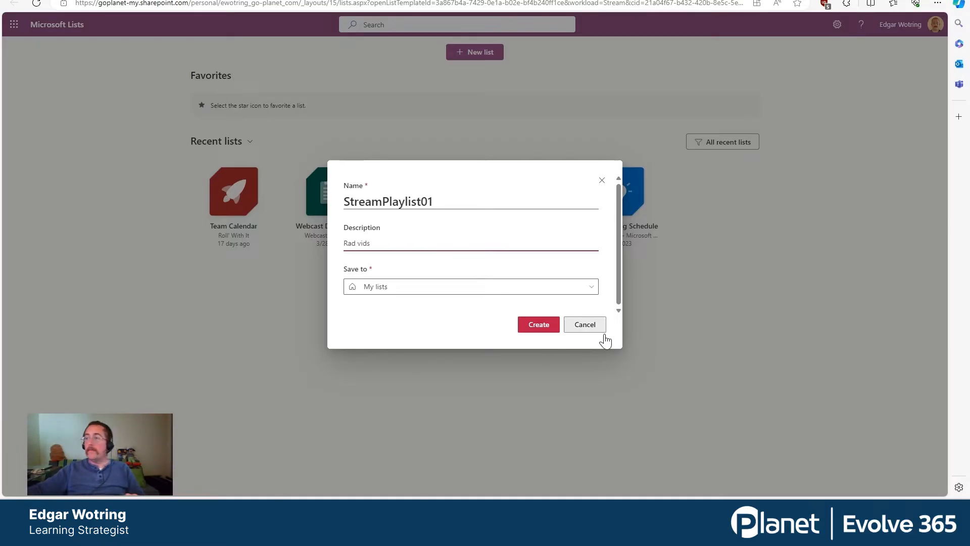
{"action": "left_click", "coordinate": [538, 325]}
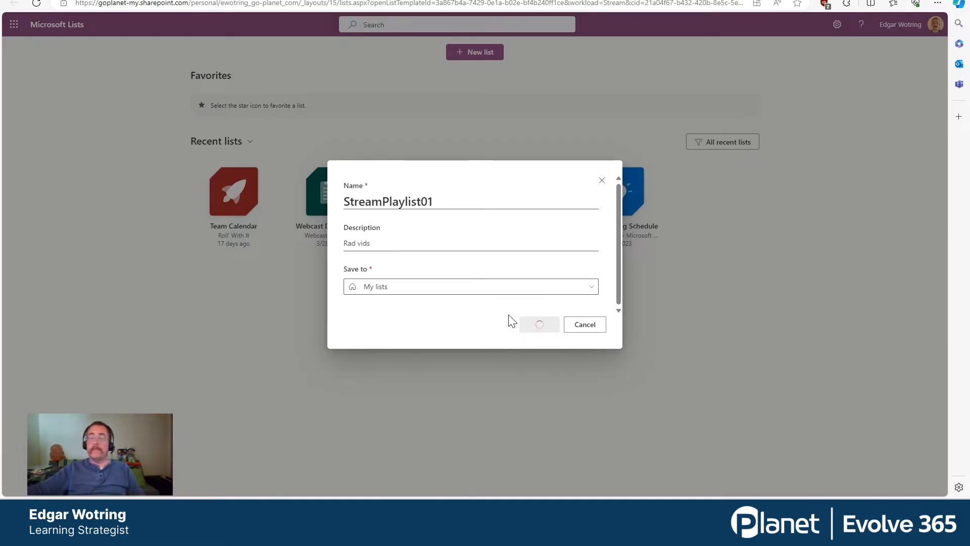
{"action": "left_click", "coordinate": [537, 324]}
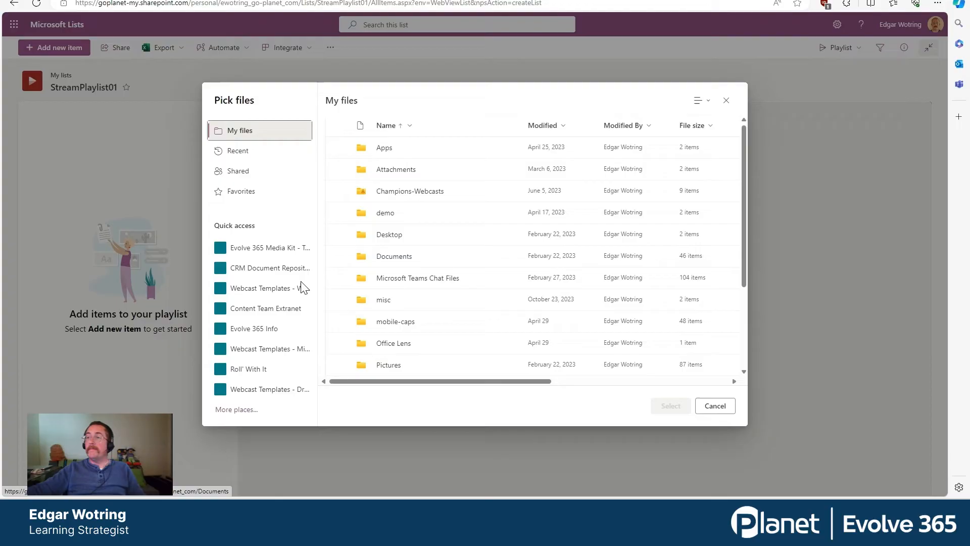
Step: Add the three mp4 videos from the Videos folder to the playlist
{"action": "scroll", "scroll_direction": "down", "scroll_amount": 3}
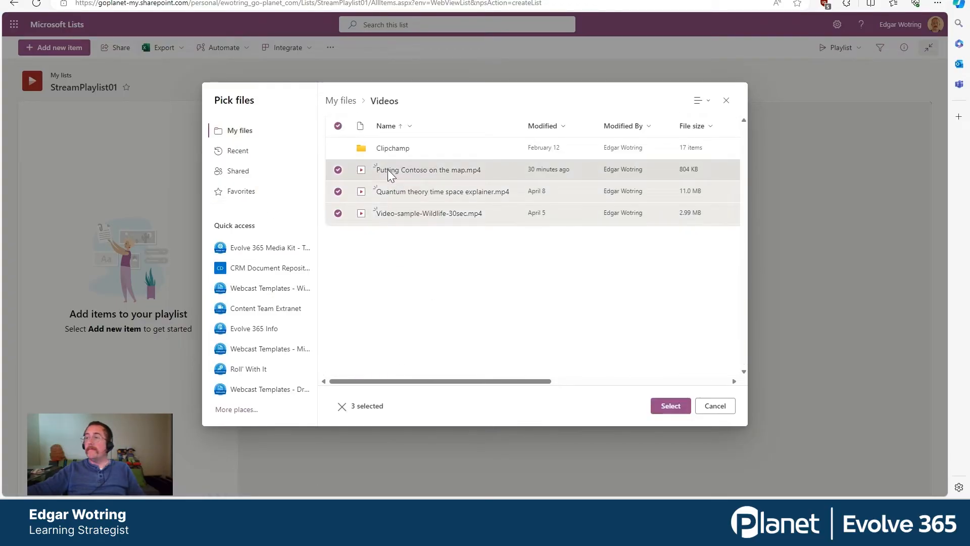
{"action": "left_click", "coordinate": [669, 405]}
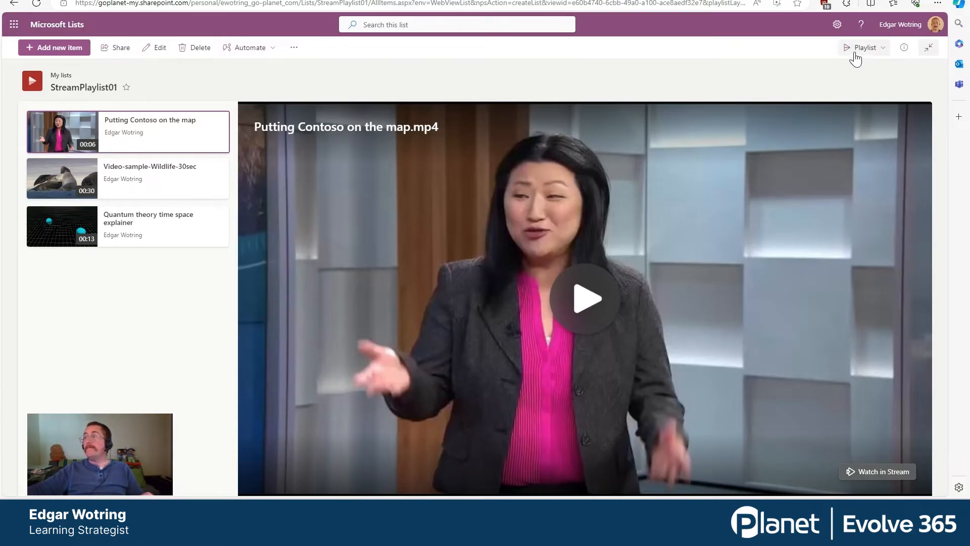
Step: Switch the playlist to the All Items grid view
{"action": "left_click", "coordinate": [864, 47]}
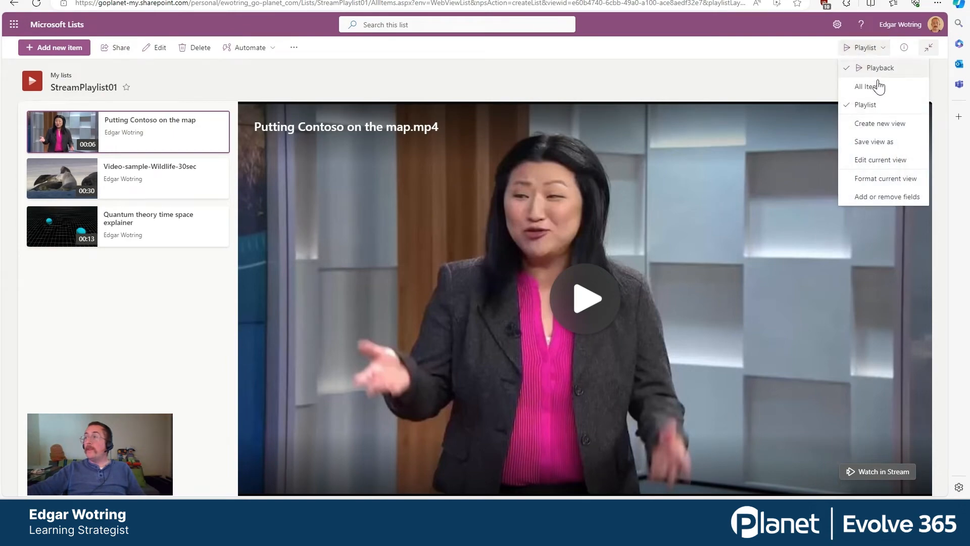
{"action": "left_click", "coordinate": [867, 86]}
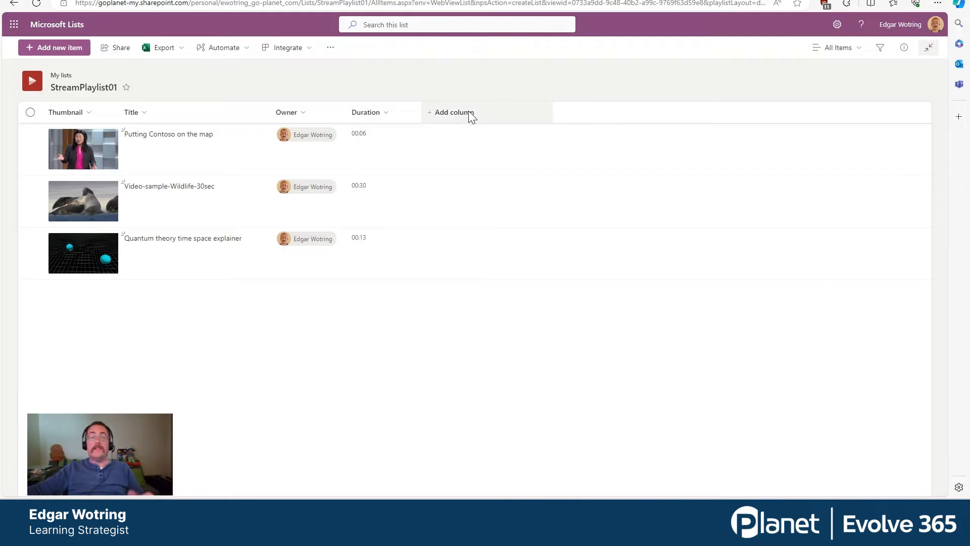
Step: Add a Number column named Order to the list
{"action": "left_click", "coordinate": [452, 112]}
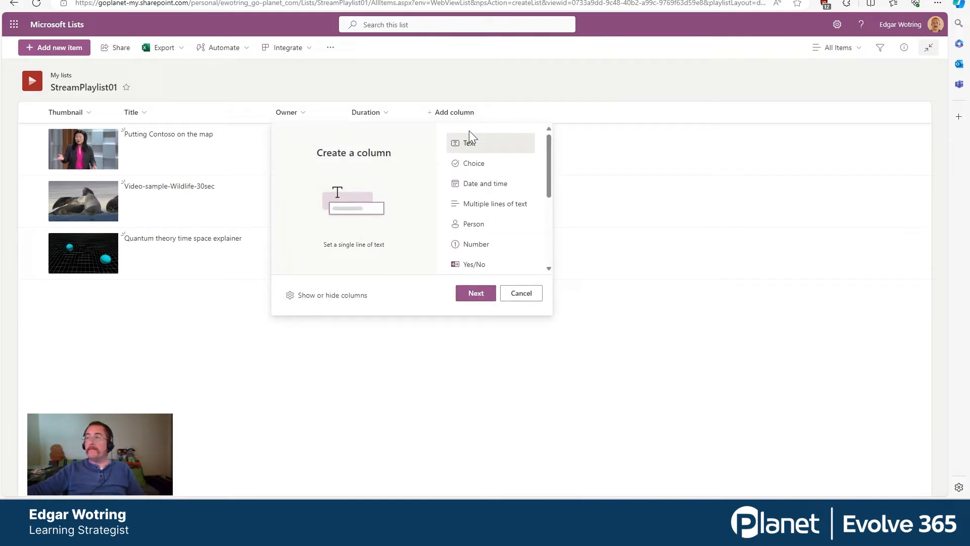
{"action": "left_click", "coordinate": [476, 244]}
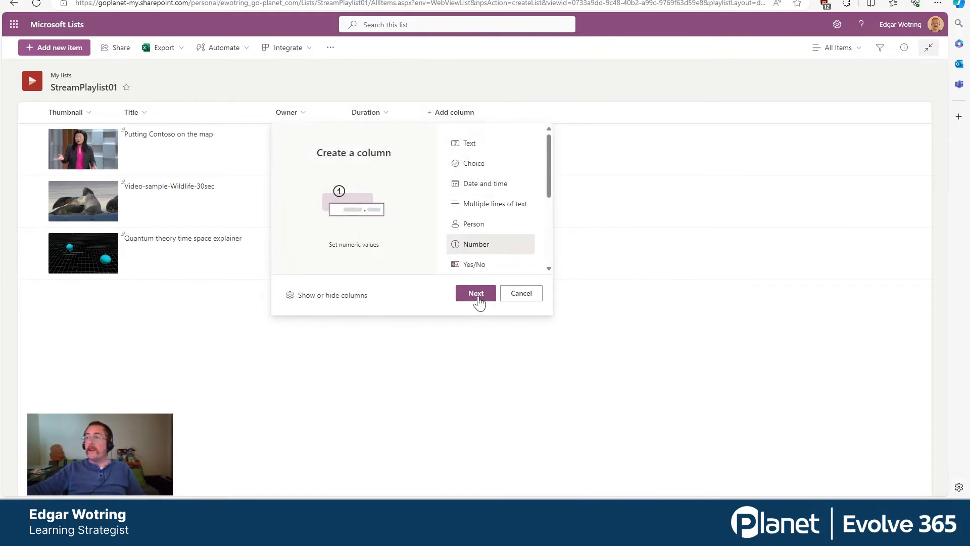
{"action": "left_click", "coordinate": [475, 293]}
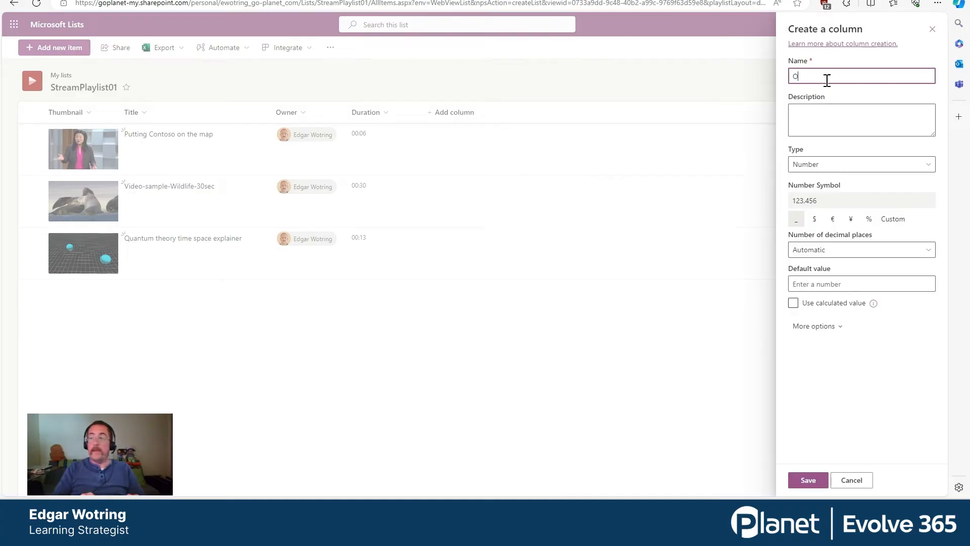
{"action": "type", "text": "rder"}
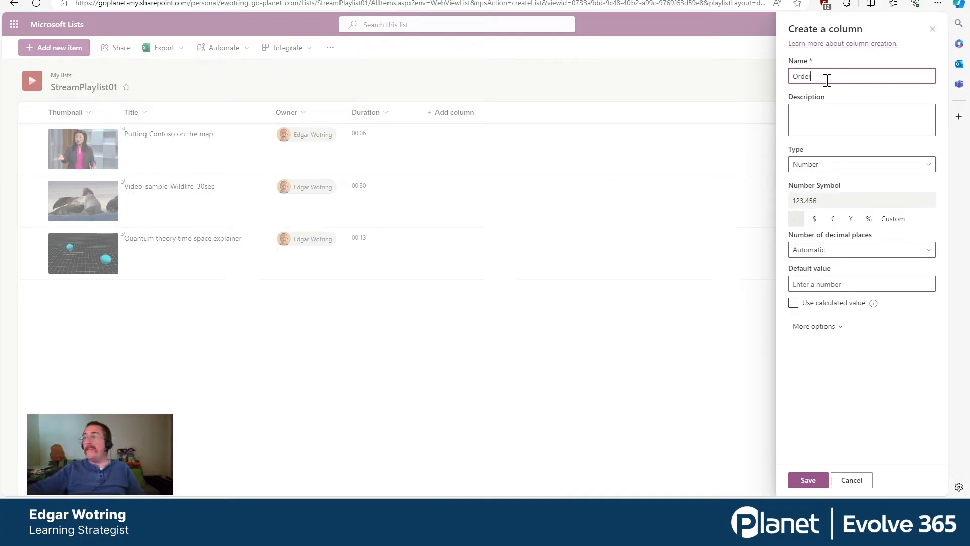
{"action": "left_click", "coordinate": [808, 479]}
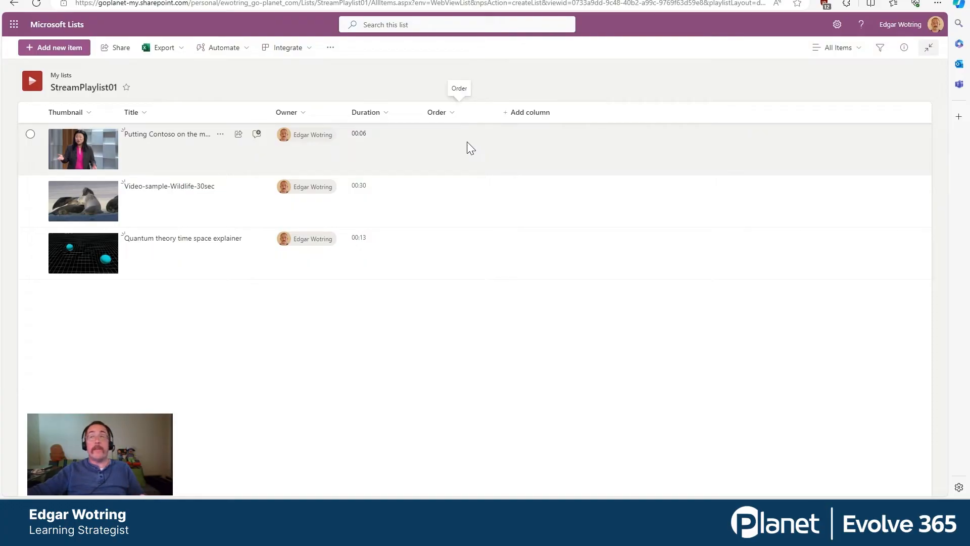
Step: Give the videos Order values 1, 3 and 2 through their details panes
{"action": "left_click", "coordinate": [29, 133]}
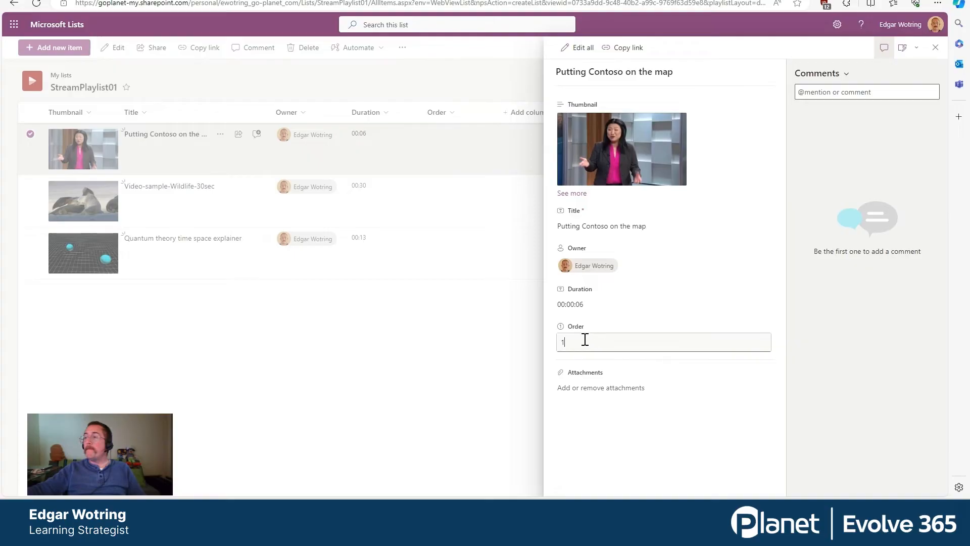
{"action": "left_click", "coordinate": [82, 200]}
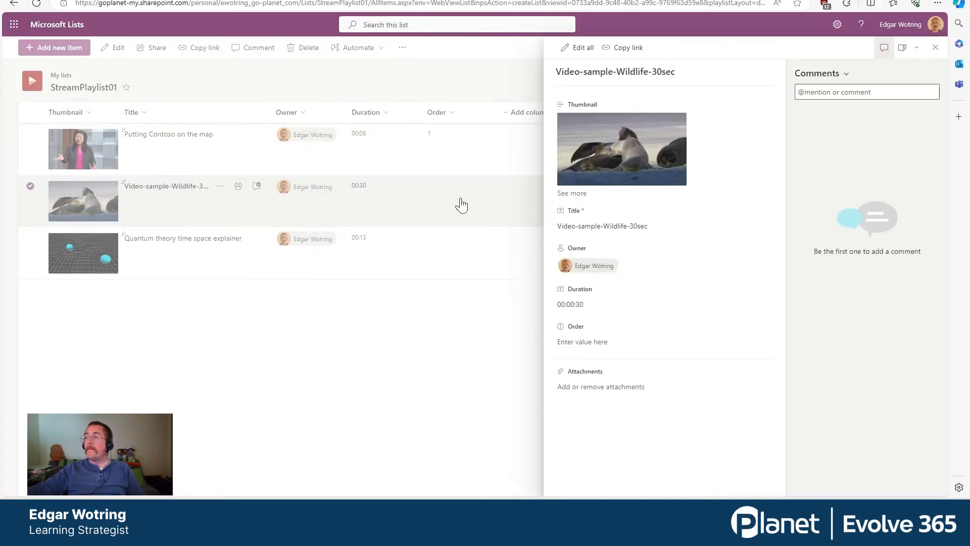
{"action": "type", "text": "3"}
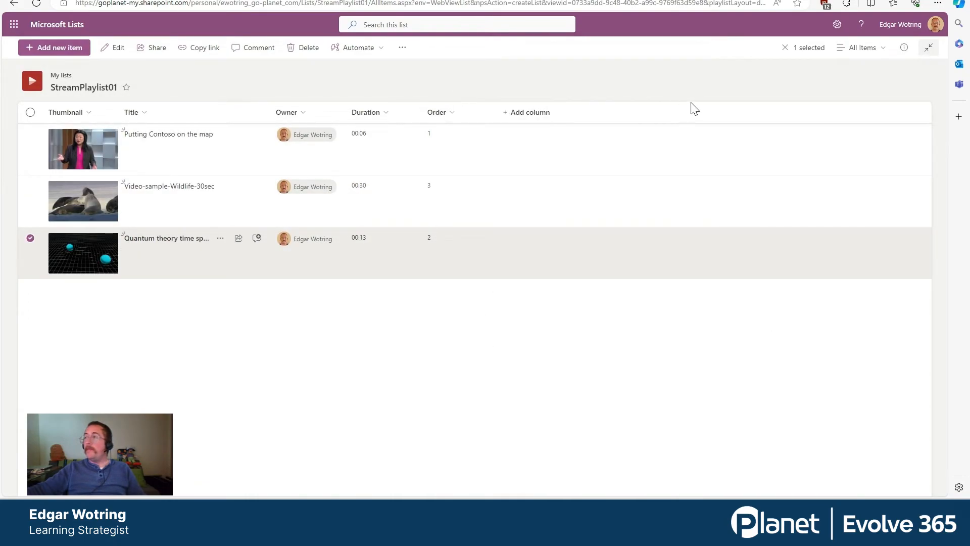
Step: Return the list to the Playlist view
{"action": "left_click", "coordinate": [860, 47]}
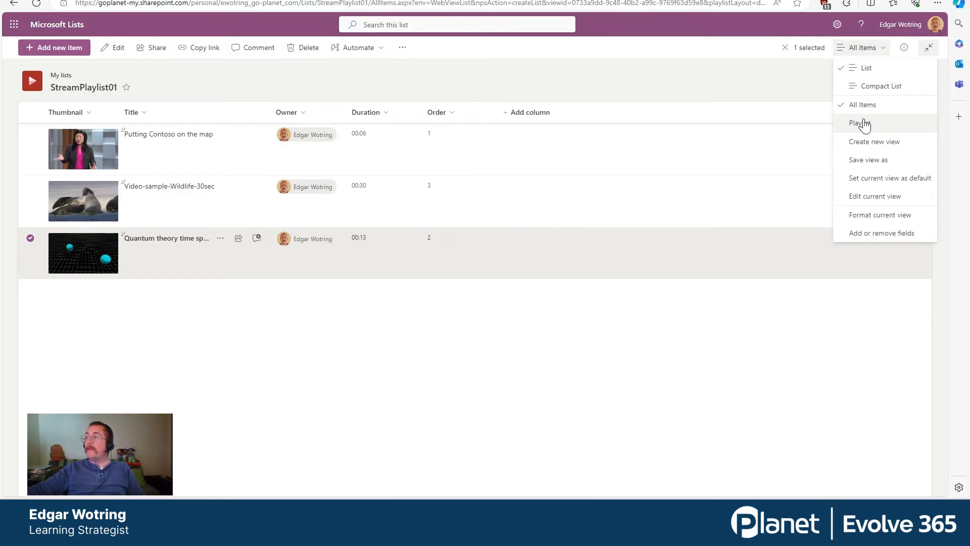
{"action": "left_click", "coordinate": [860, 123]}
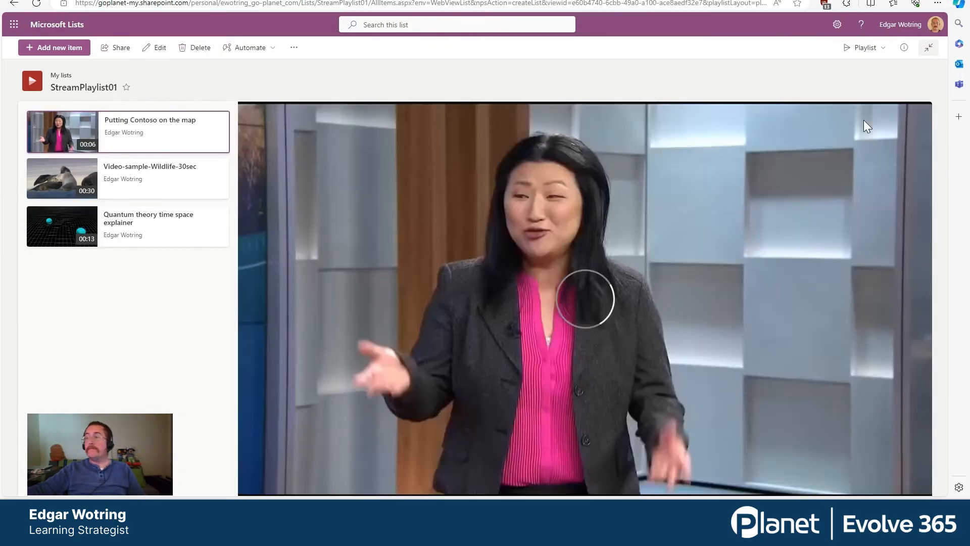
Step: Open the Playlist view's edit settings and show the Order column
{"action": "left_click", "coordinate": [864, 48]}
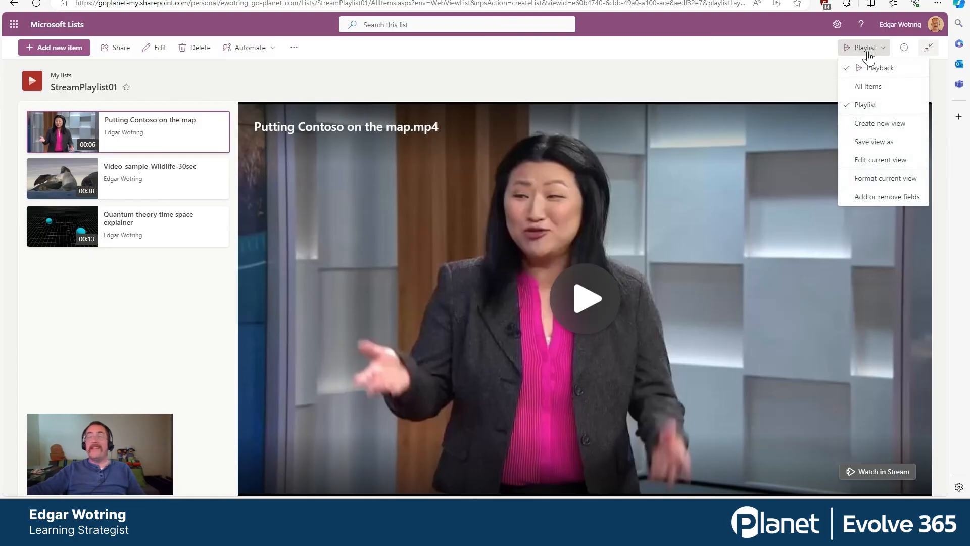
{"action": "mouse_move", "coordinate": [881, 159]}
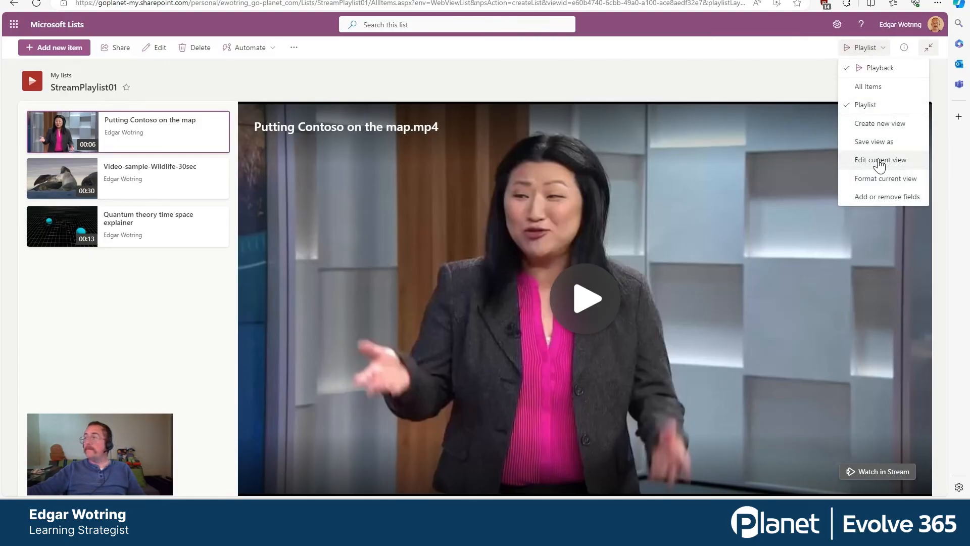
{"action": "left_click", "coordinate": [880, 160]}
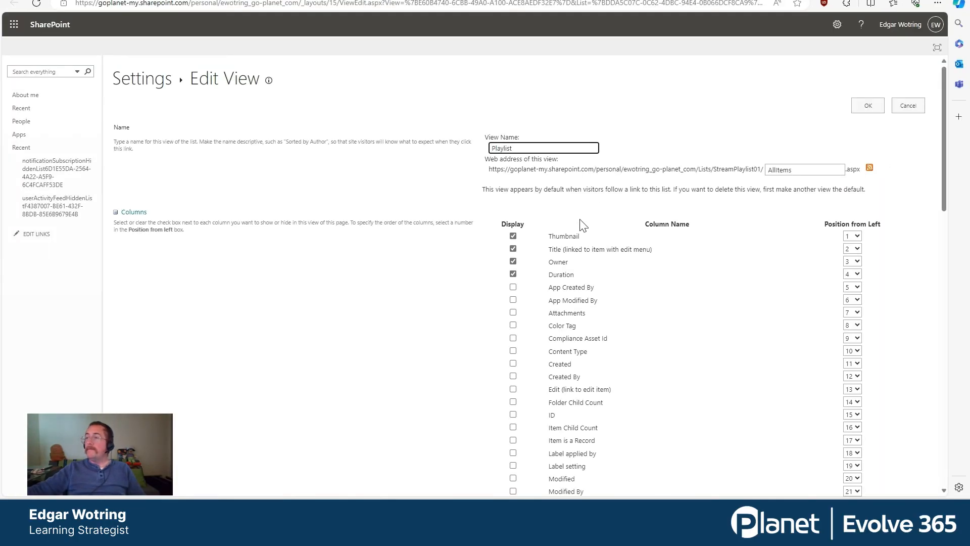
{"action": "scroll", "scroll_direction": "down", "scroll_amount": 3}
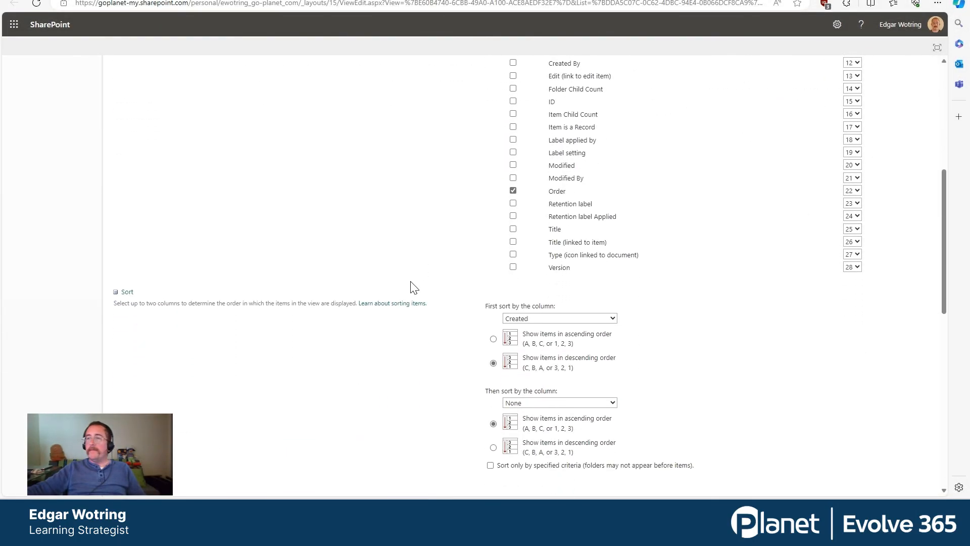
{"action": "scroll", "scroll_direction": "down", "scroll_amount": 3}
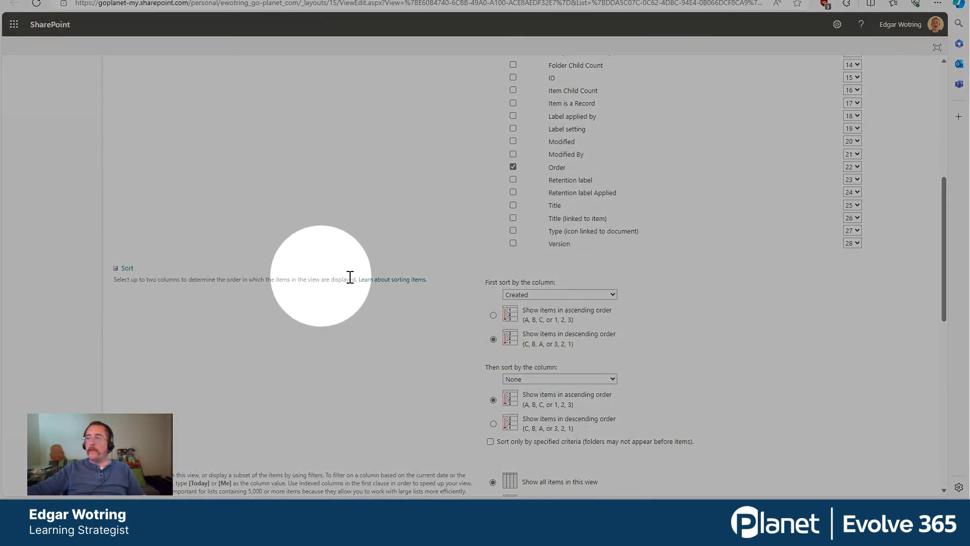
Step: Sort the view first by Order ascending and save it with OK
{"action": "left_click", "coordinate": [559, 294]}
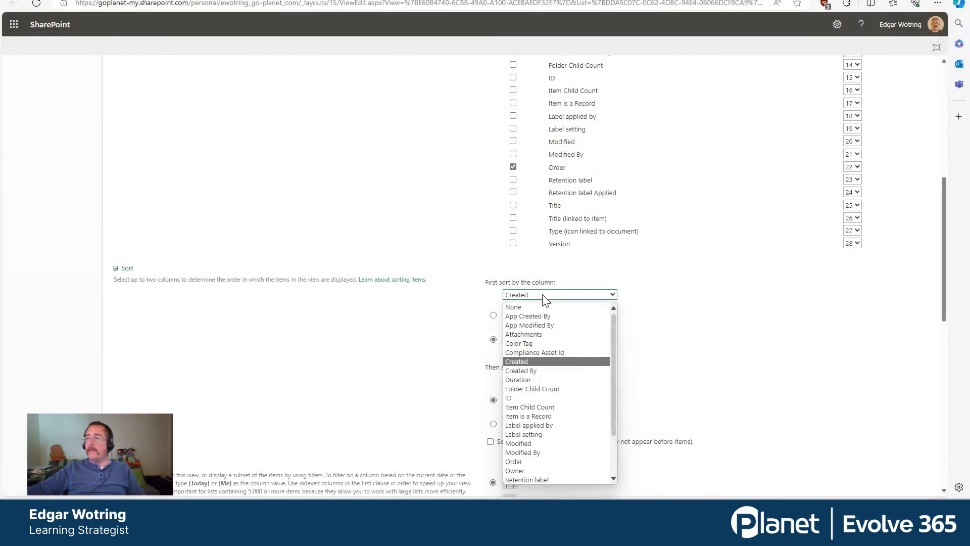
{"action": "left_click", "coordinate": [514, 460]}
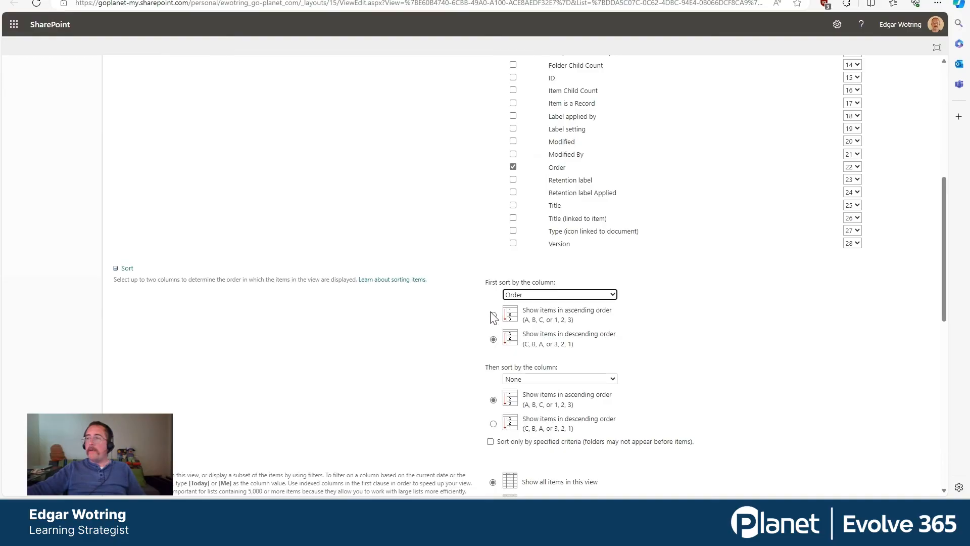
{"action": "left_click", "coordinate": [493, 314]}
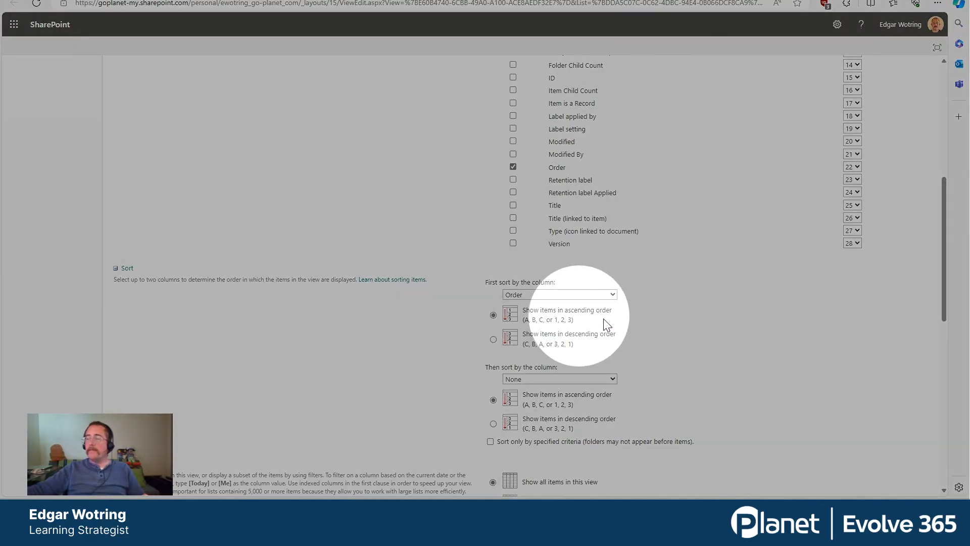
{"action": "scroll", "scroll_direction": "down", "scroll_amount": 3}
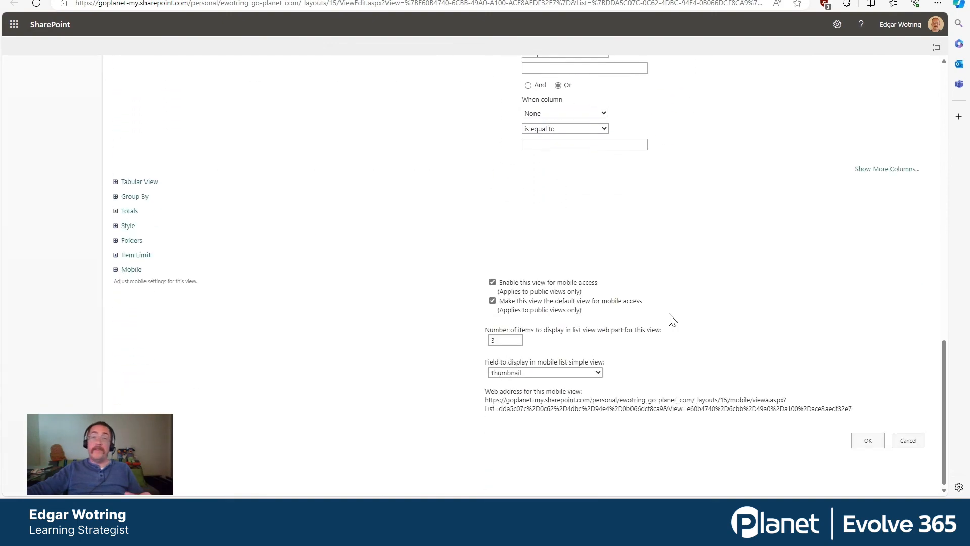
{"action": "left_click", "coordinate": [867, 441]}
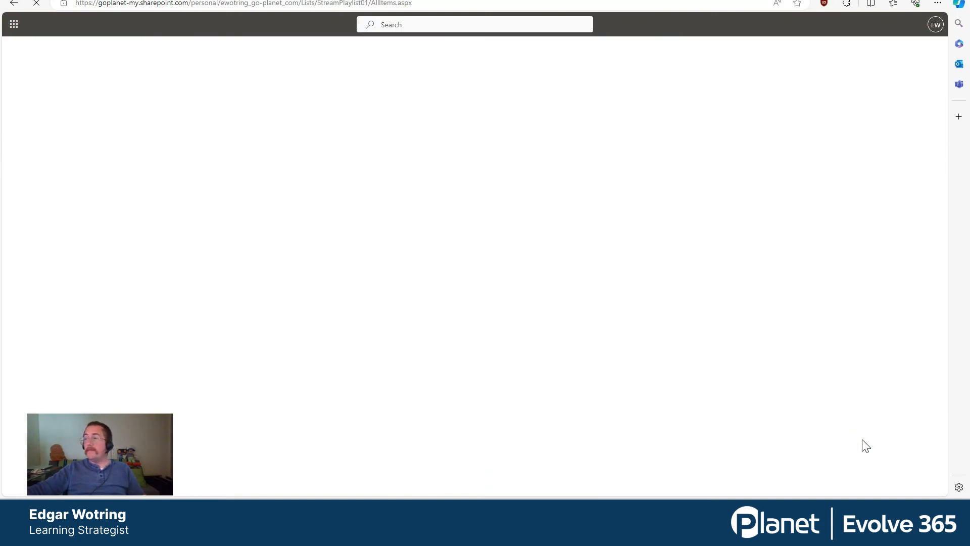